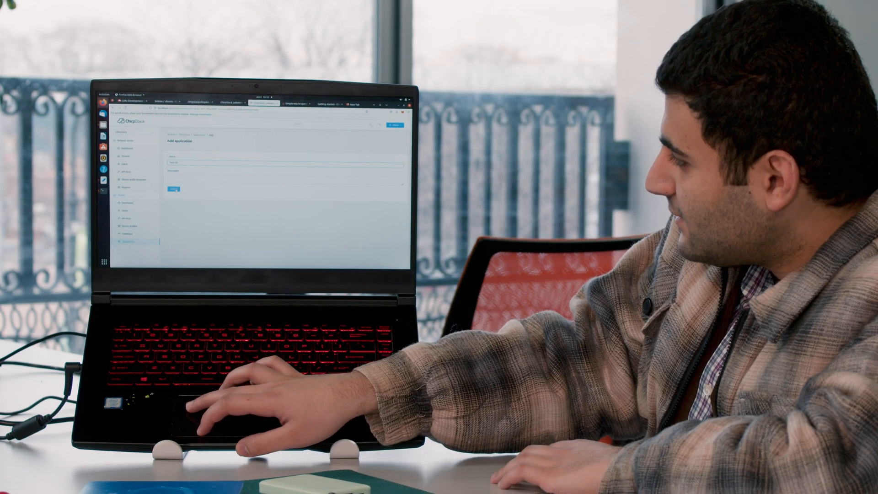
Move from the new-application form to the Add device form.
{"action": "left_click", "coordinate": [175, 189]}
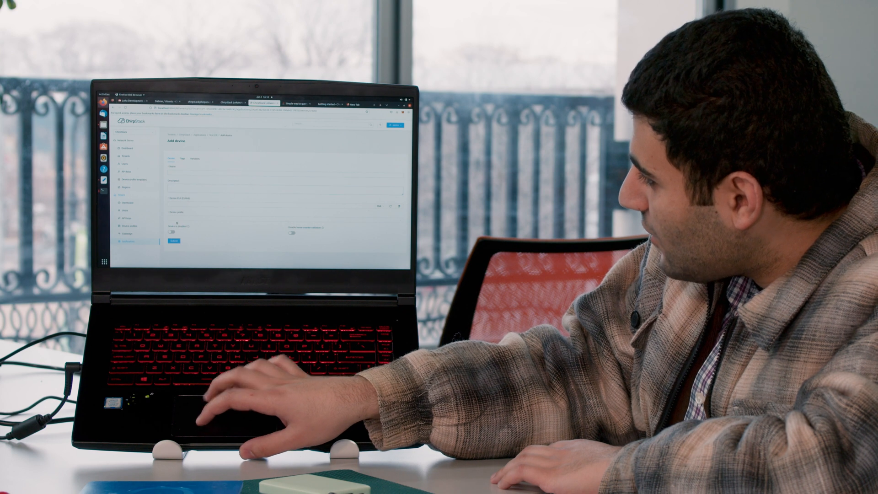
View the Gateways list, then the Device profiles list with its single profile.
{"action": "left_click", "coordinate": [123, 226]}
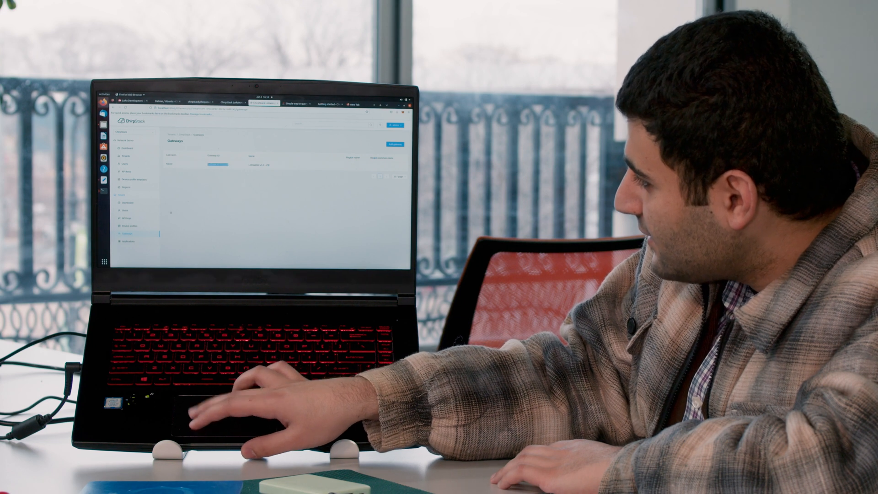
{"action": "left_click", "coordinate": [131, 218]}
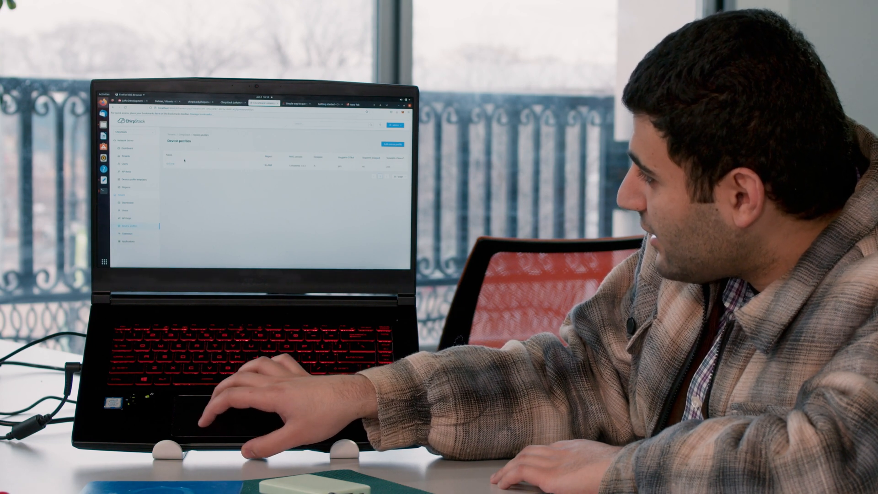
Review the 'Test OR' device profile's codec script and its measurement settings.
{"action": "left_click", "coordinate": [180, 165]}
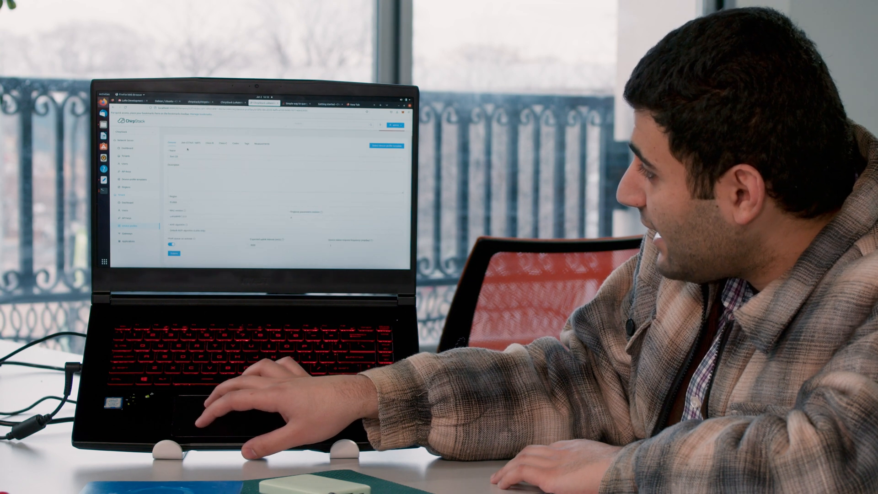
{"action": "left_click", "coordinate": [174, 254]}
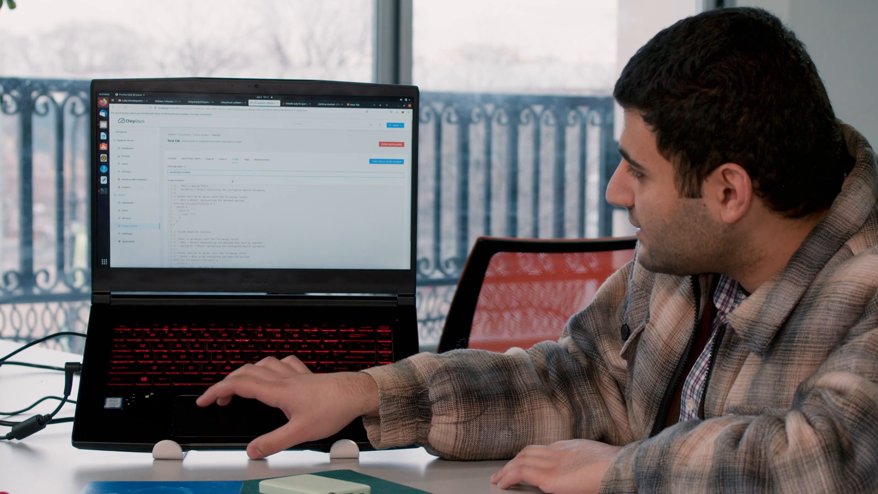
{"action": "left_click", "coordinate": [262, 161]}
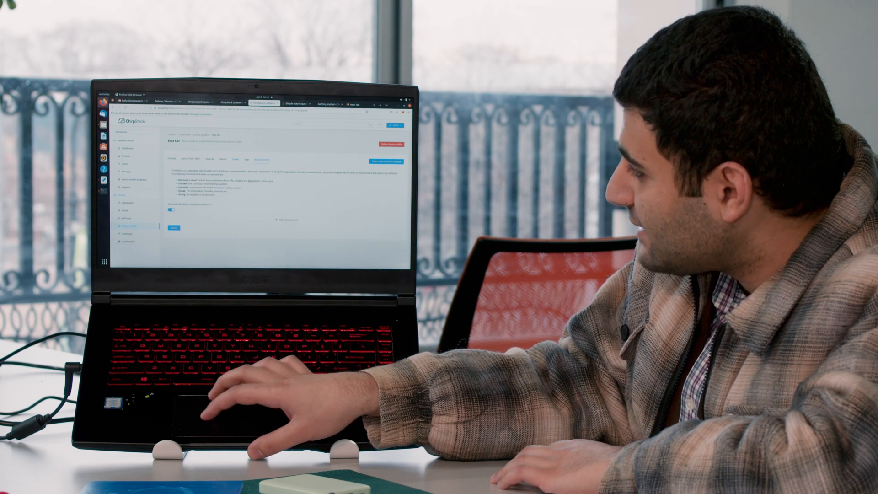